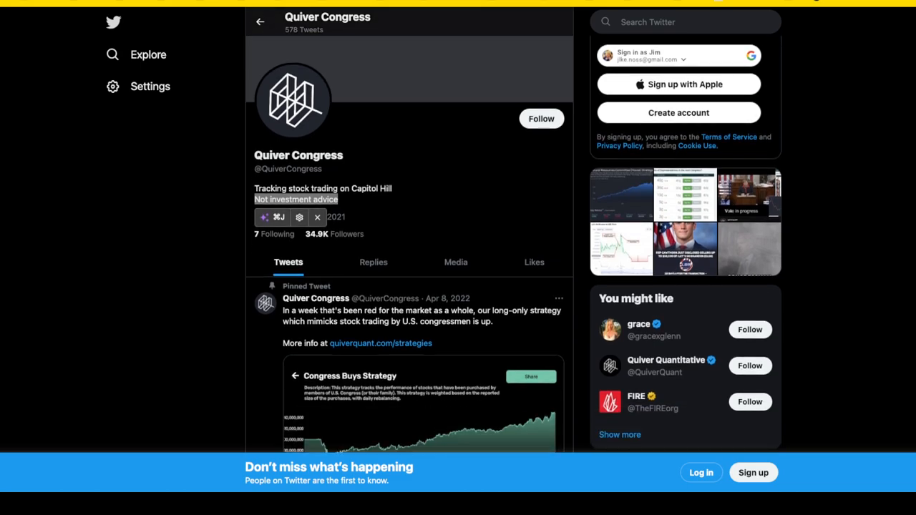
- Scroll the Quiver Congress feed to the Quiver Quantitative retweet about Luria's trading-ban remark
scroll(down, 3)
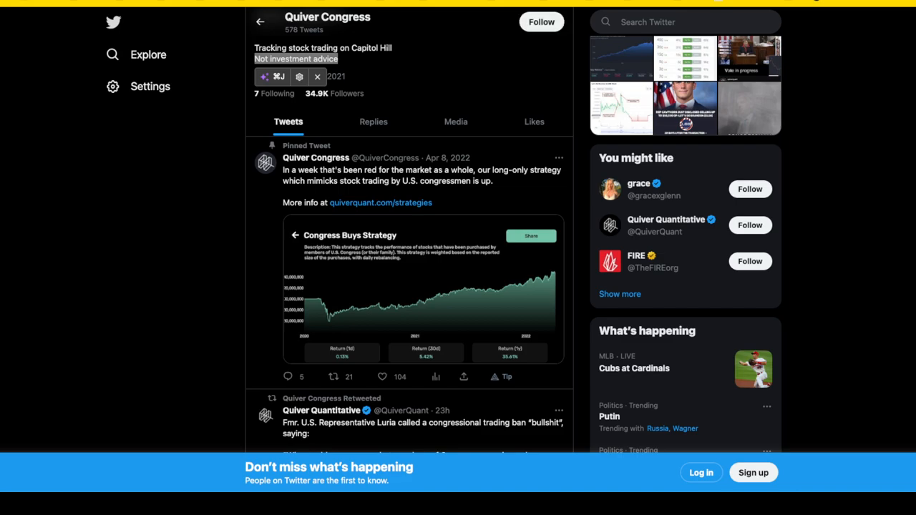
scroll(down, 3)
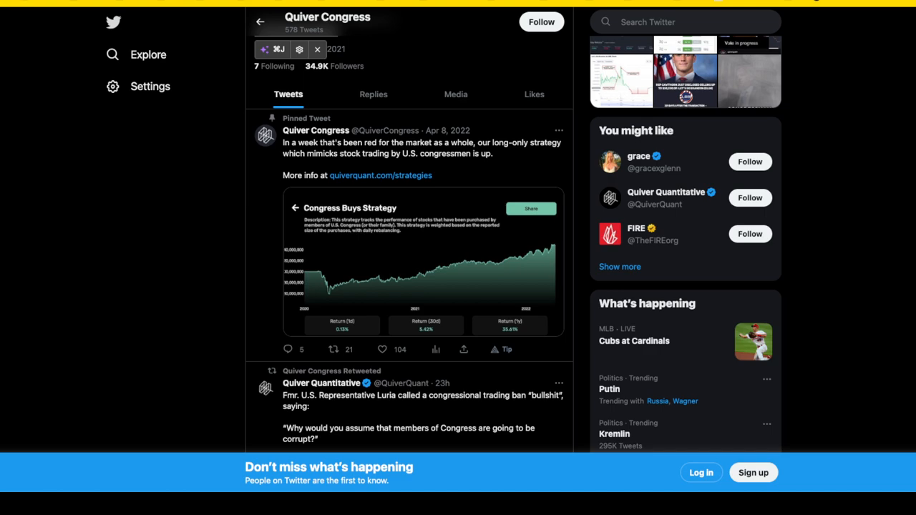
scroll(down, 3)
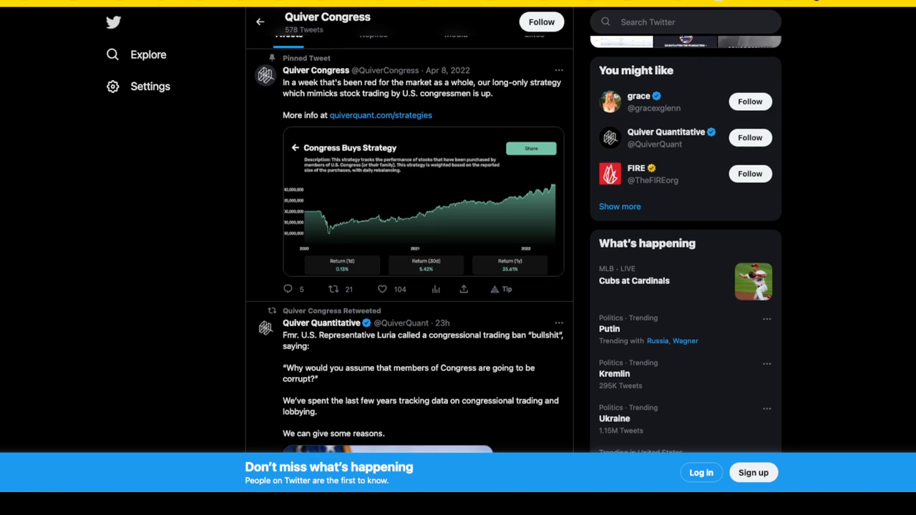
scroll(up, 3)
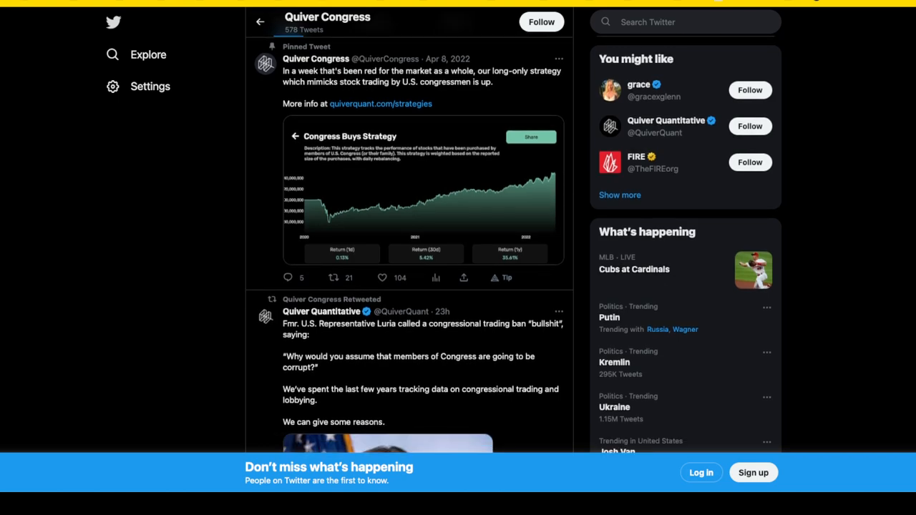
scroll(down, 3)
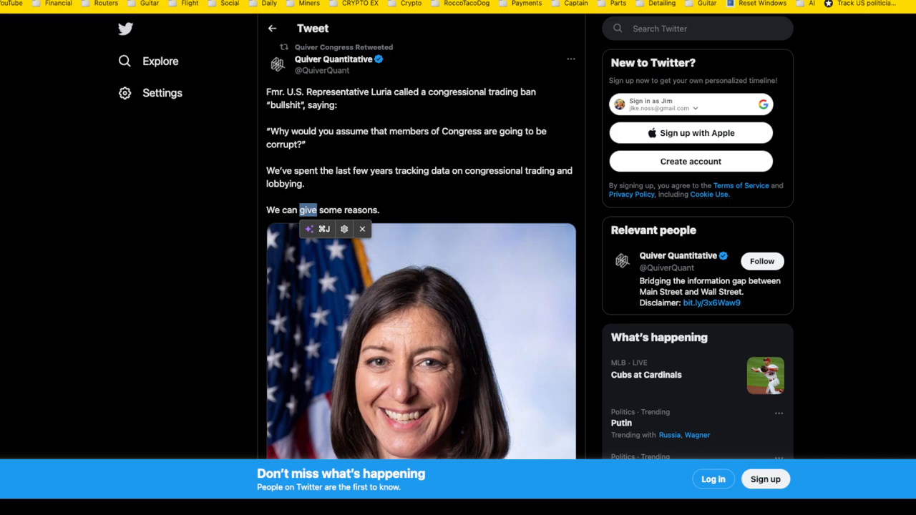
- Read the Luria thread replies on insider trading, stock earnings and lobbying
scroll(down, 3)
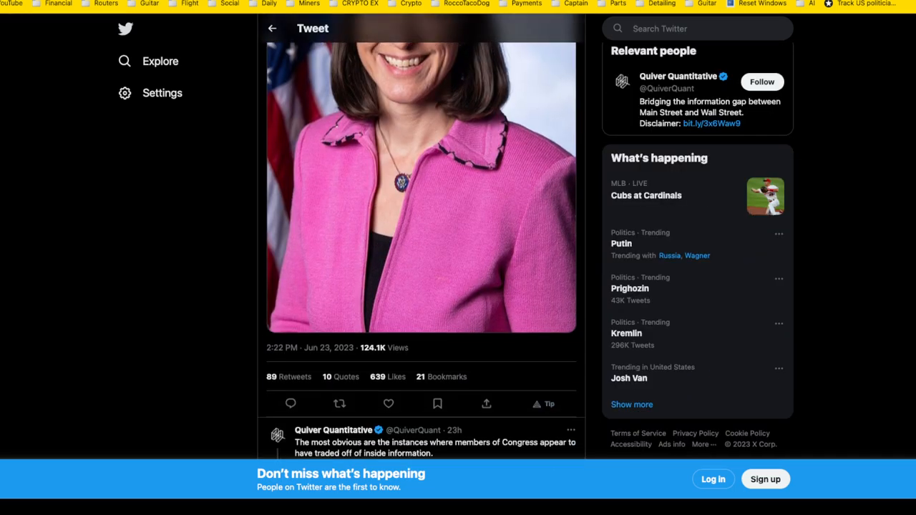
scroll(down, 3)
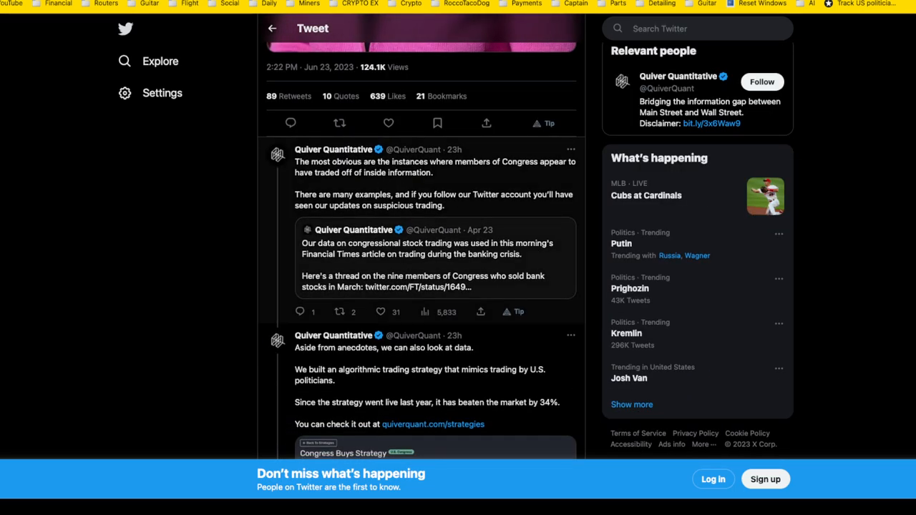
scroll(down, 3)
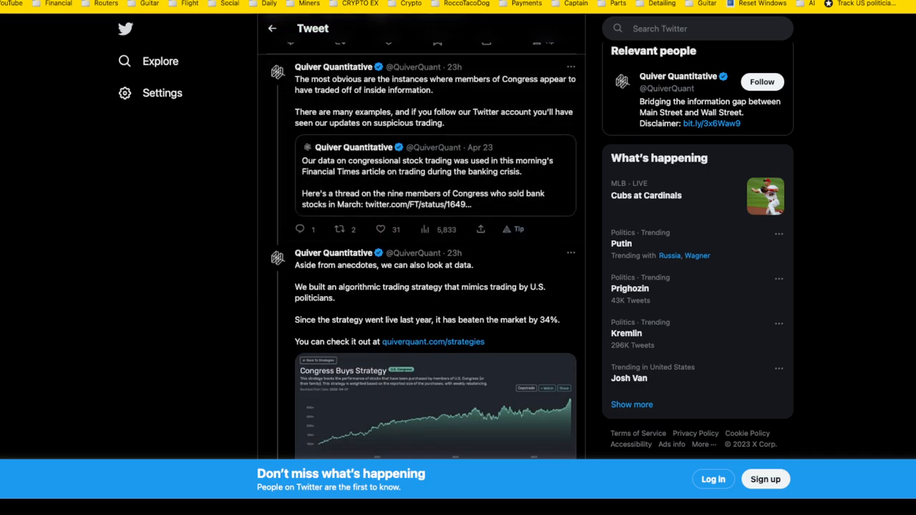
scroll(down, 3)
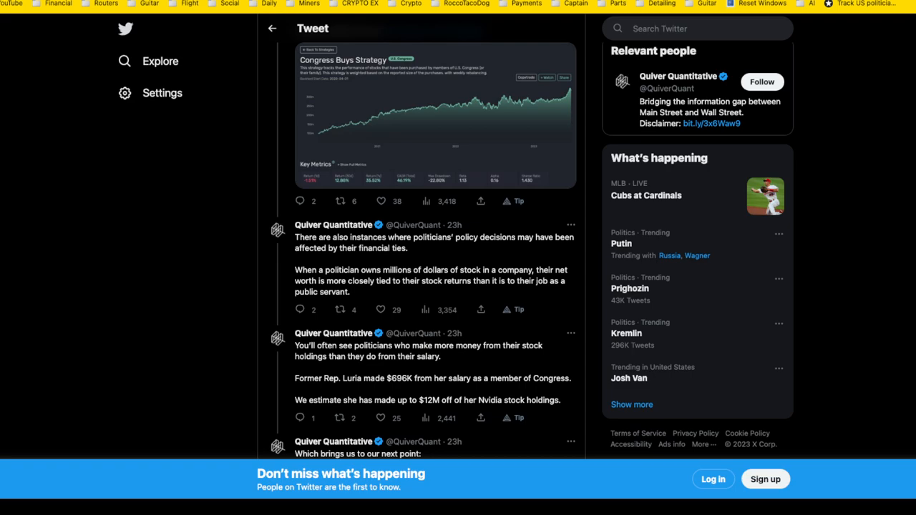
scroll(down, 3)
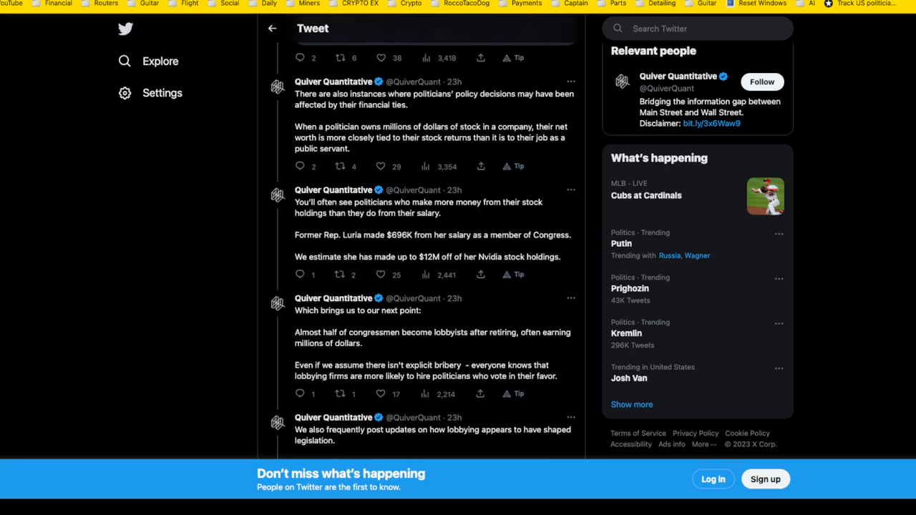
scroll(up, 3)
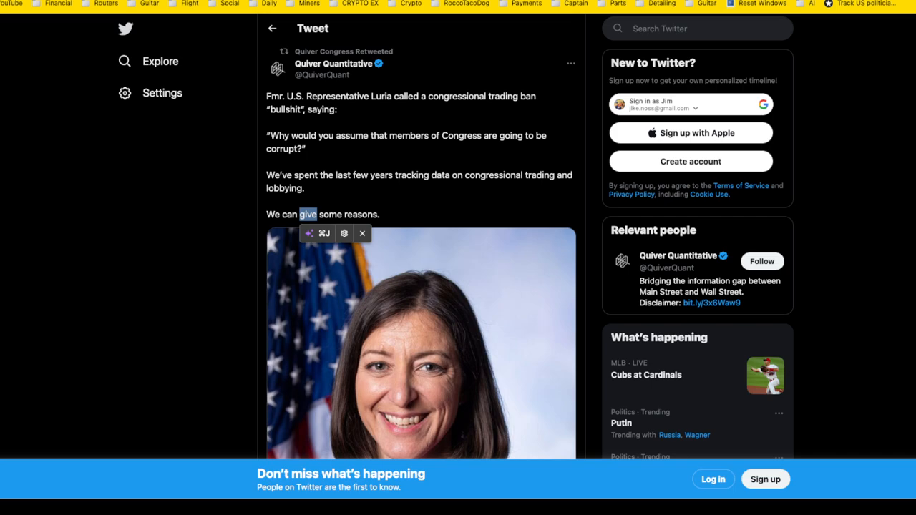
mouse_move(272, 28)
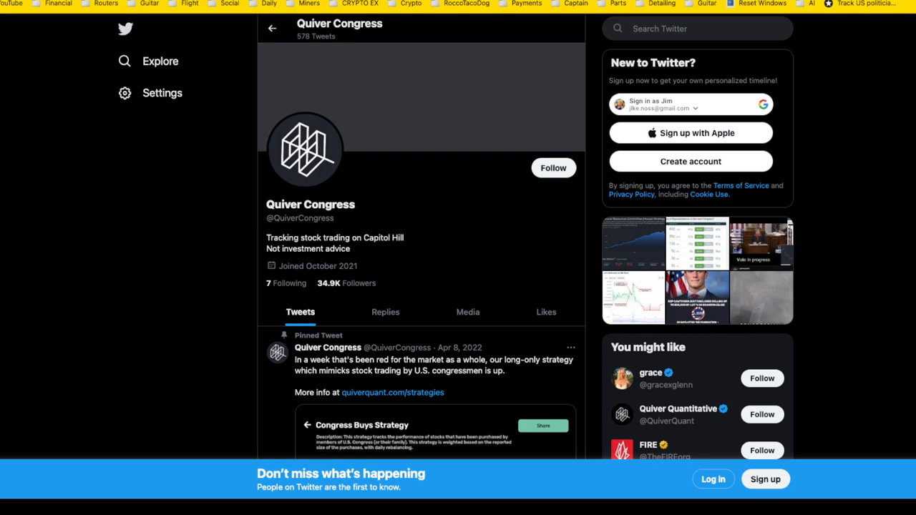
- Follow the quiverquant.com/strategies link in the pinned tweet
click(392, 392)
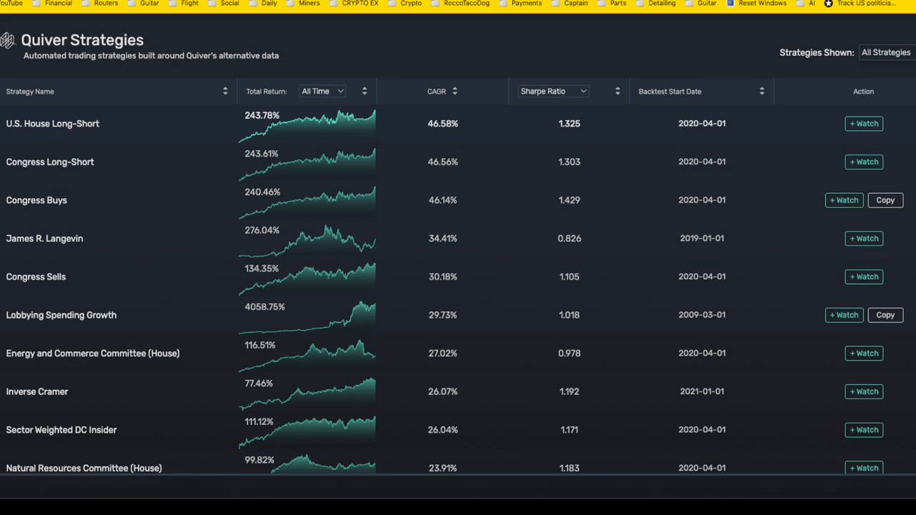
mouse_move(863, 123)
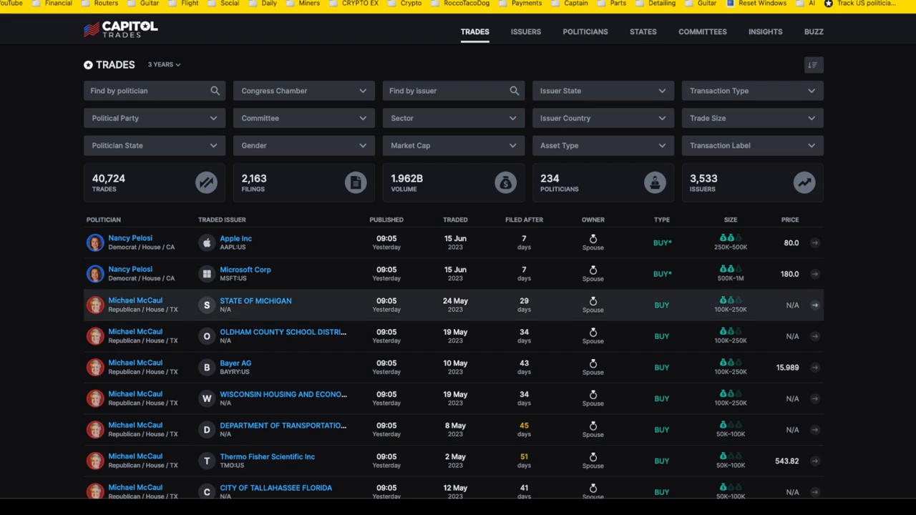
- Scroll the Capitol Trades trades list and advance to the next page of McCaul filings
scroll(up, 3)
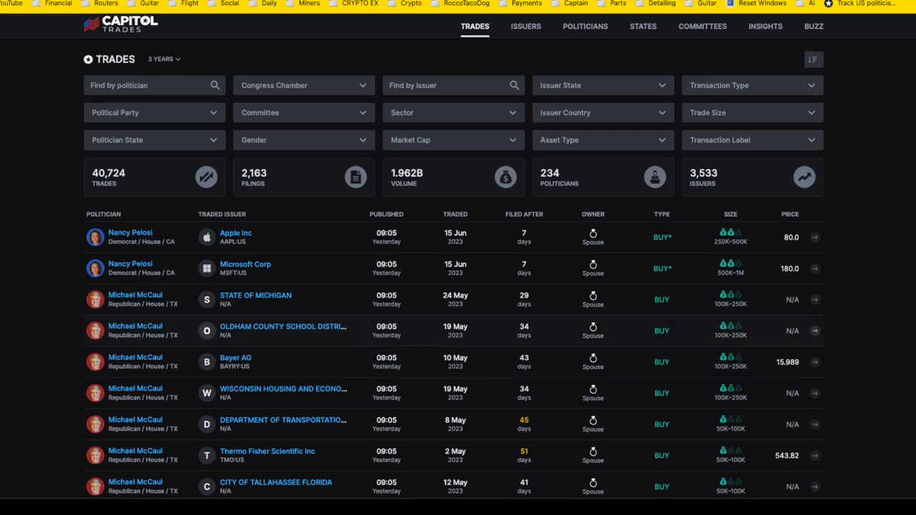
scroll(down, 3)
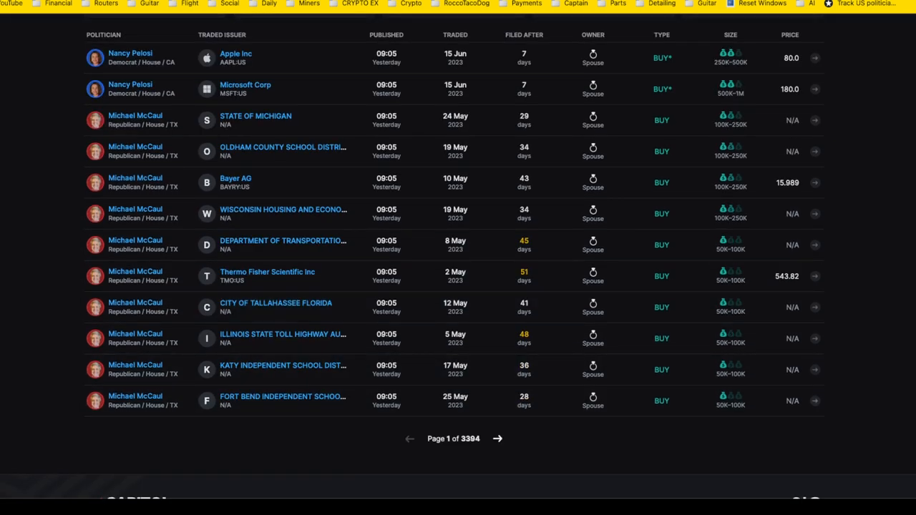
mouse_move(497, 439)
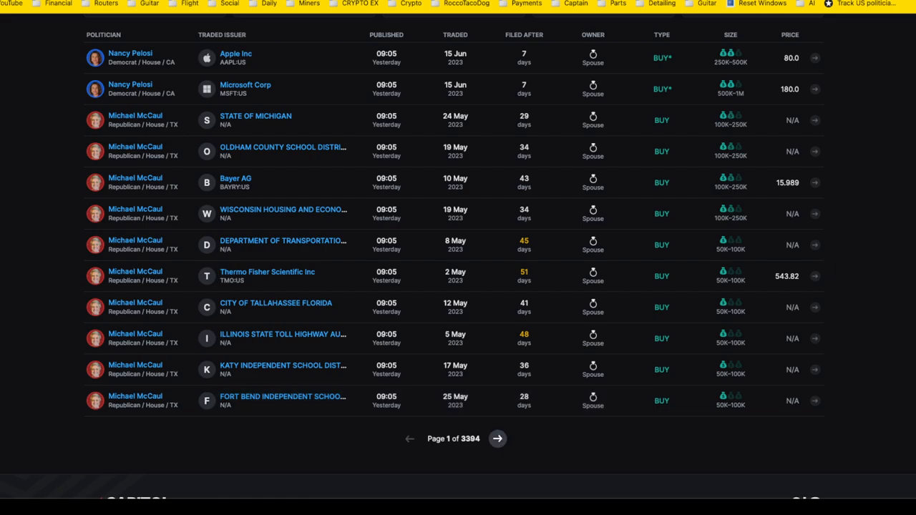
scroll(up, 3)
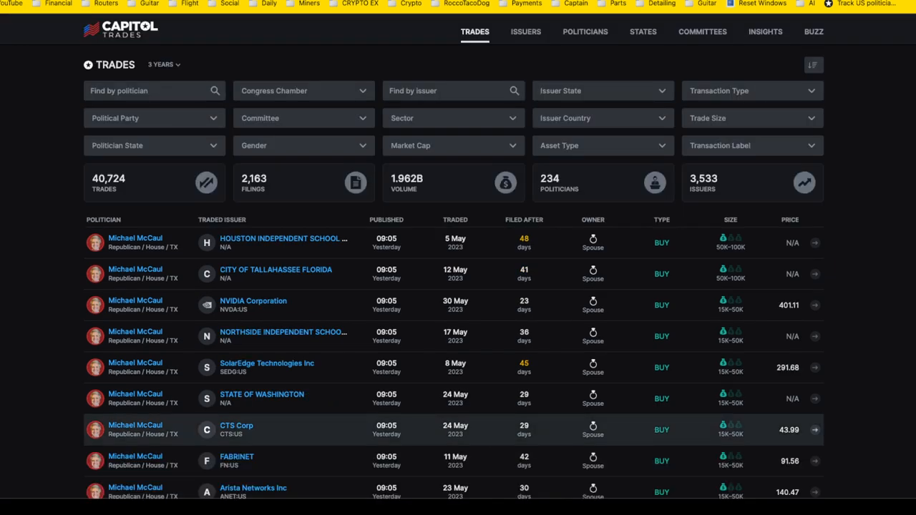
scroll(down, 3)
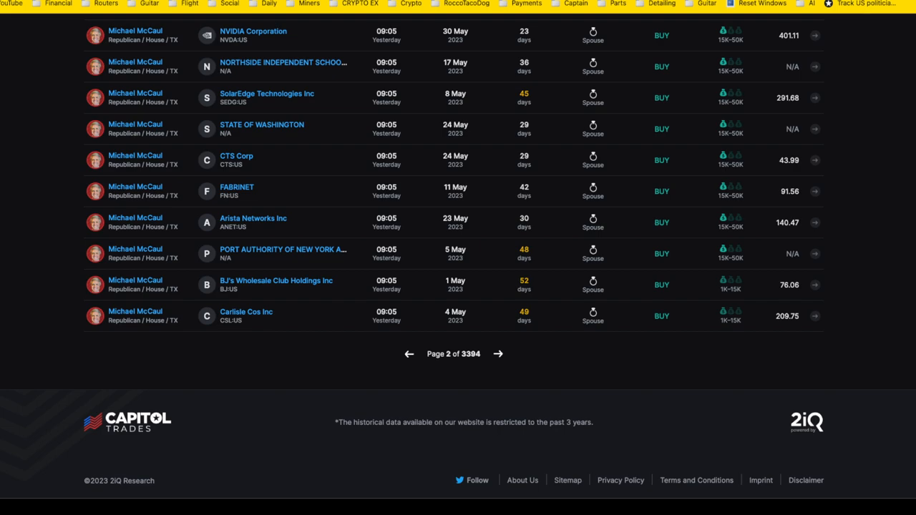
scroll(up, 3)
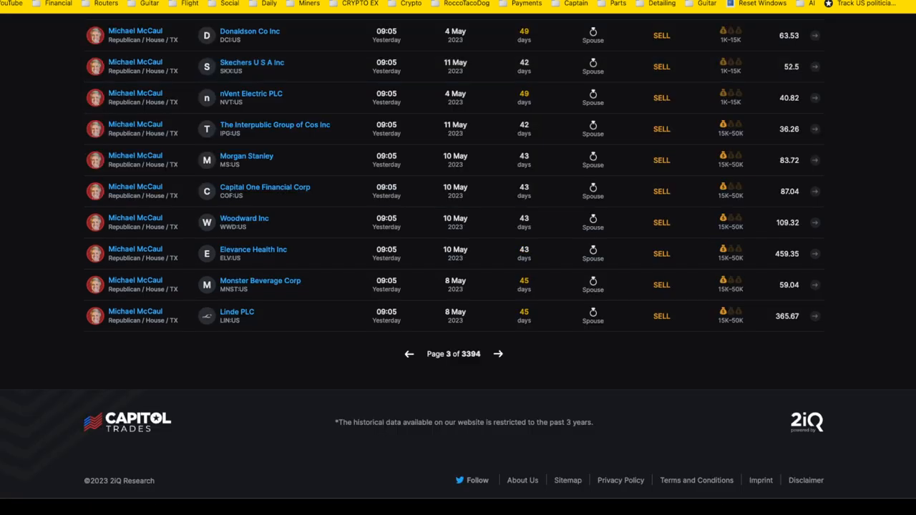
scroll(up, 3)
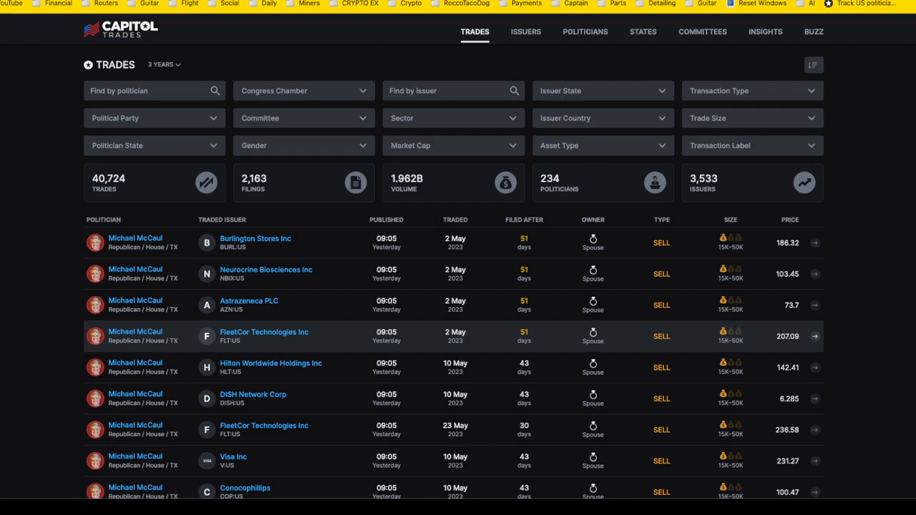
scroll(down, 3)
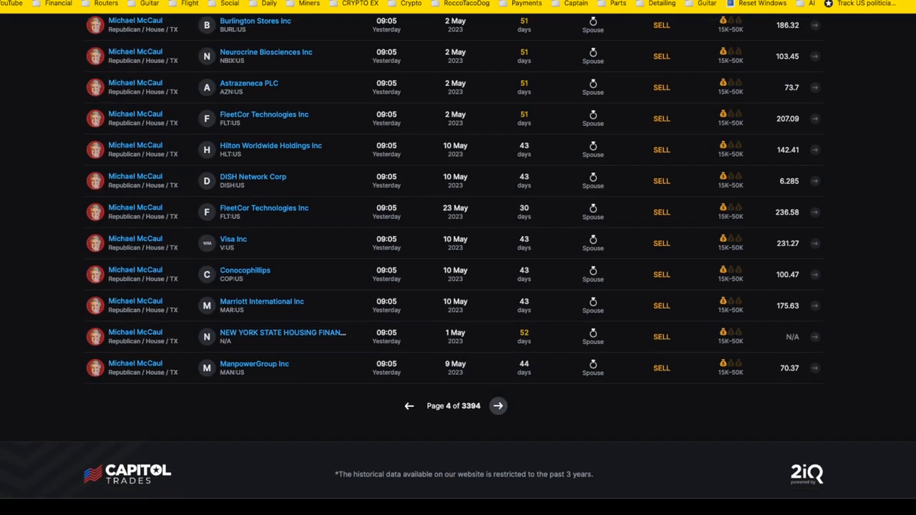
click(498, 406)
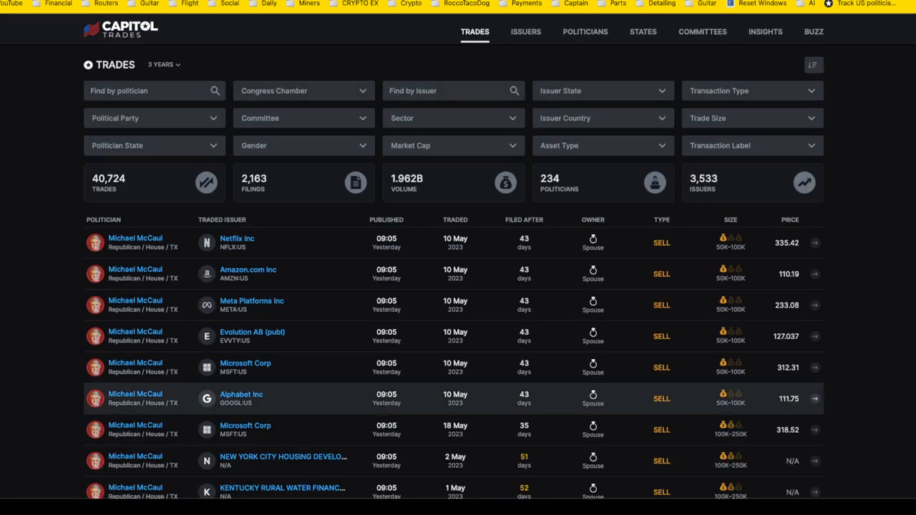
scroll(down, 3)
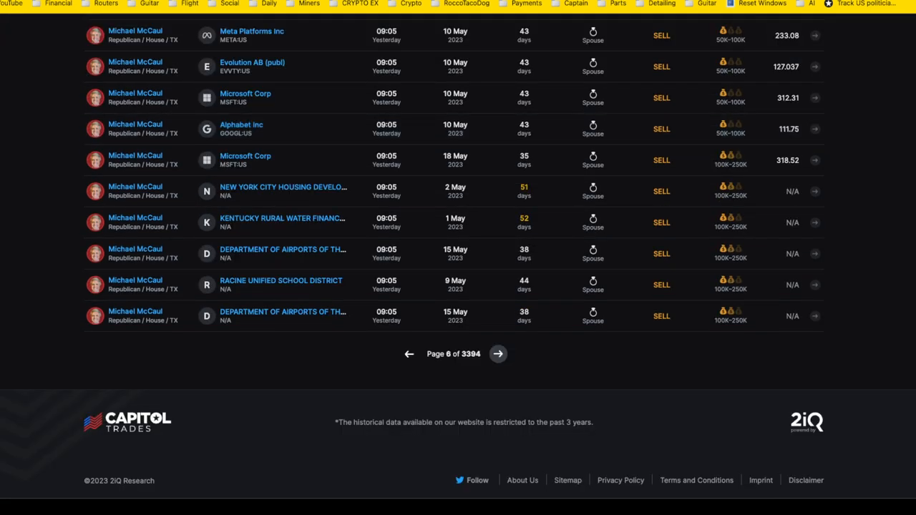
scroll(up, 3)
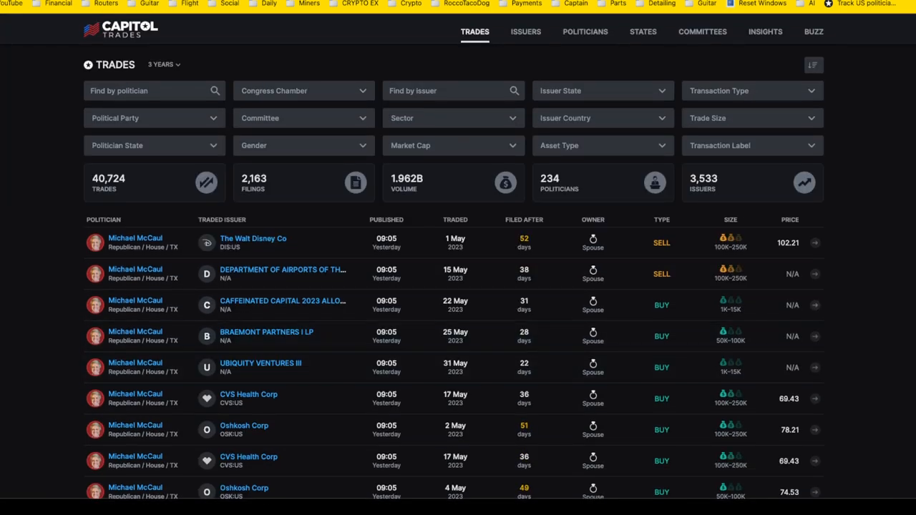
mouse_move(602, 118)
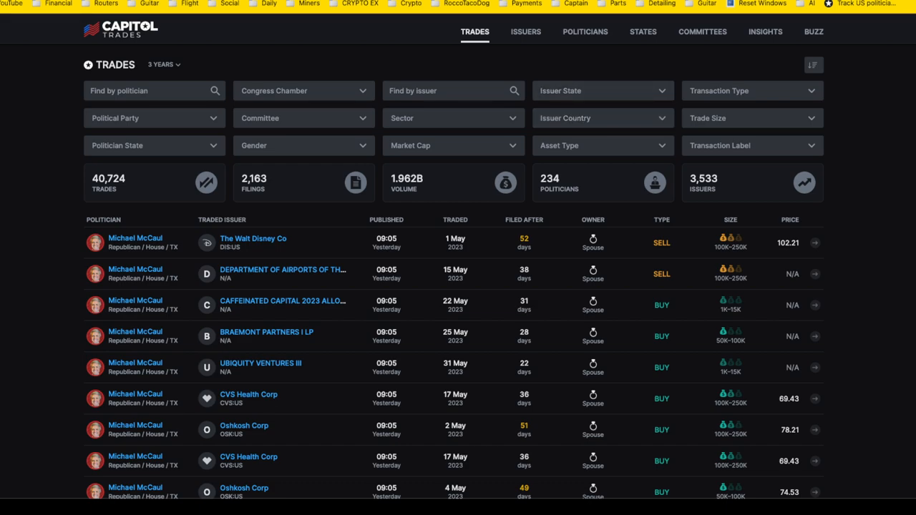
click(584, 31)
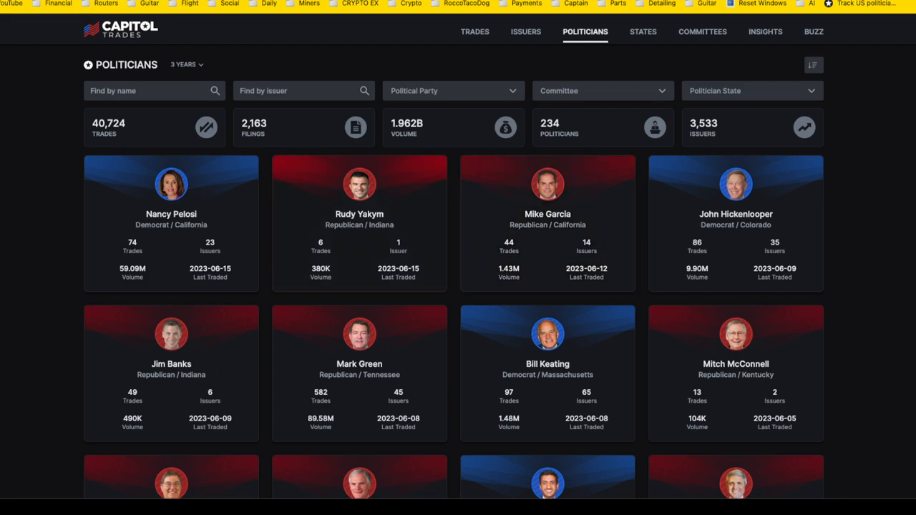
mouse_move(735, 223)
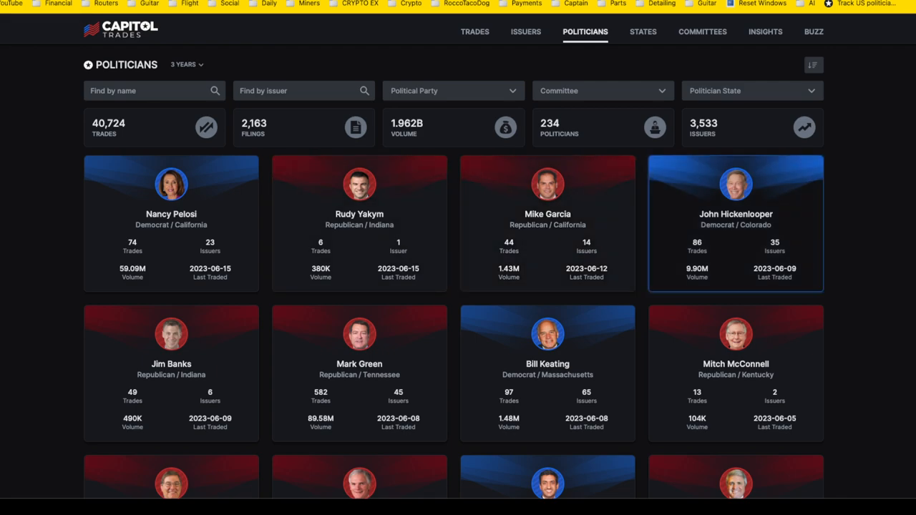
click(547, 223)
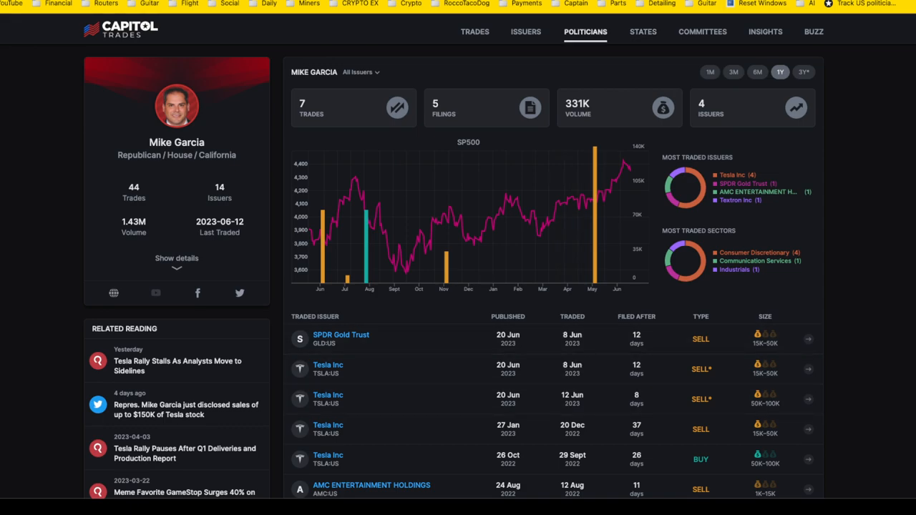
click(585, 31)
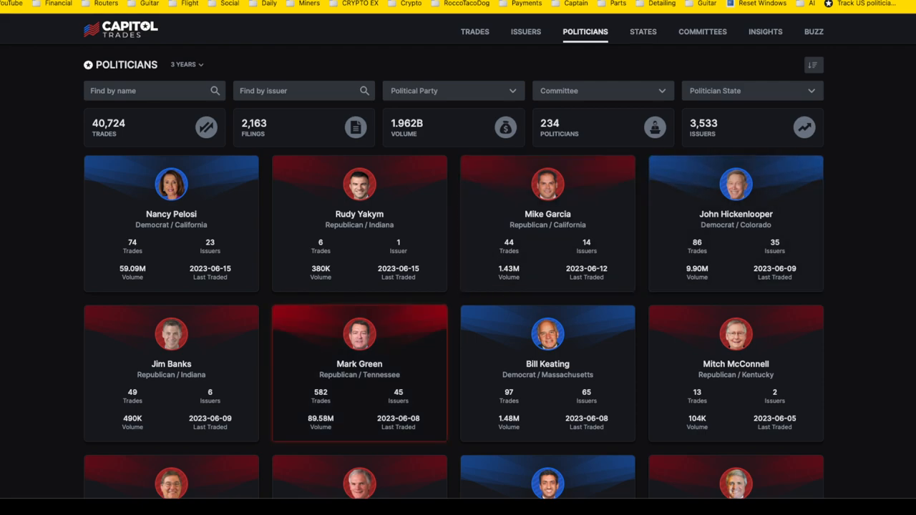
scroll(down, 3)
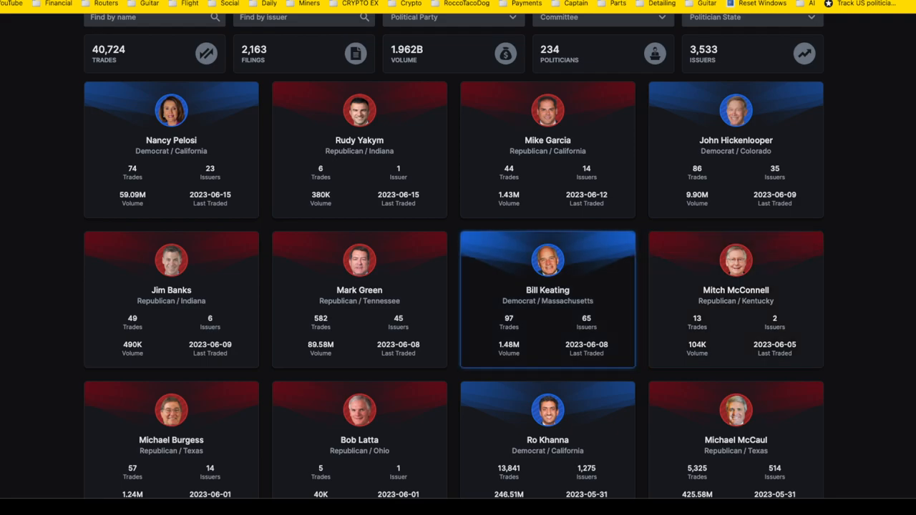
scroll(down, 3)
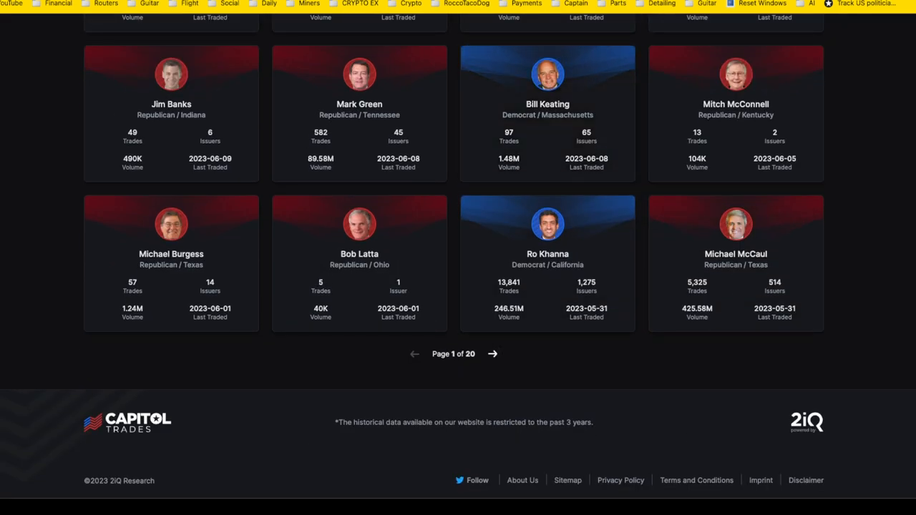
scroll(up, 3)
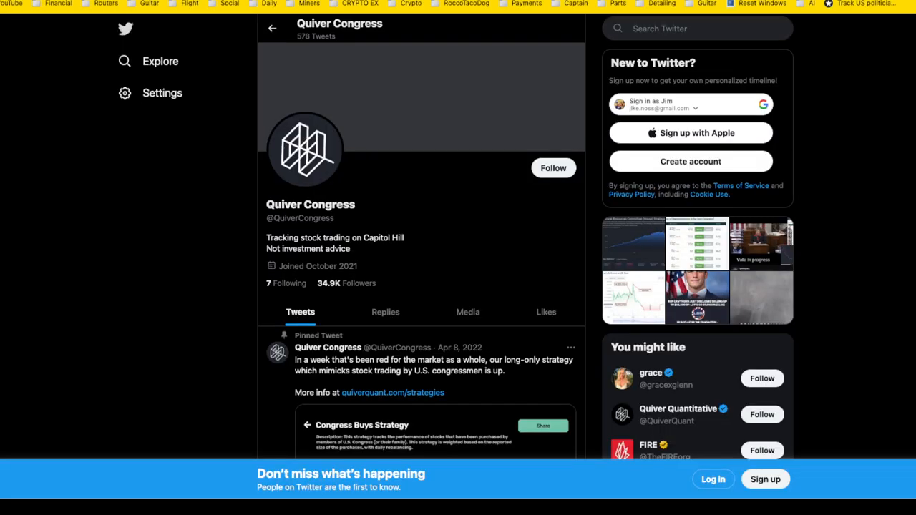
scroll(down, 3)
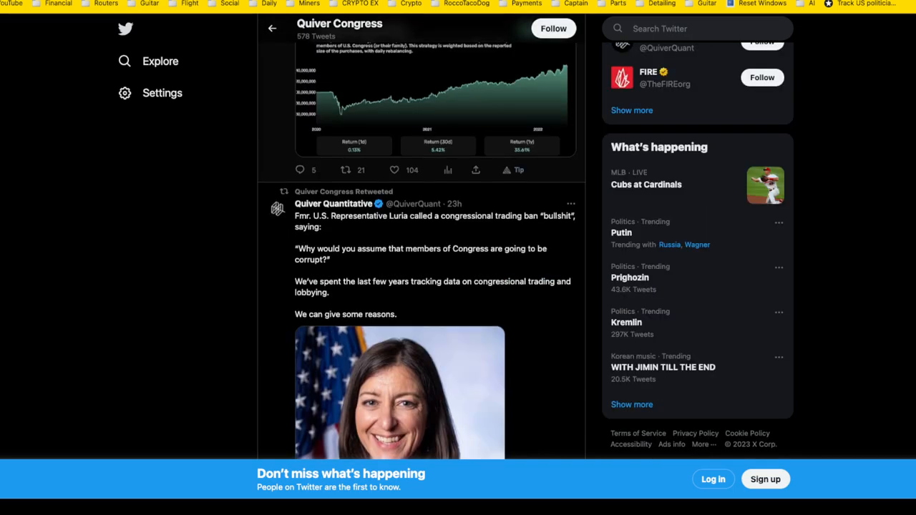
scroll(down, 3)
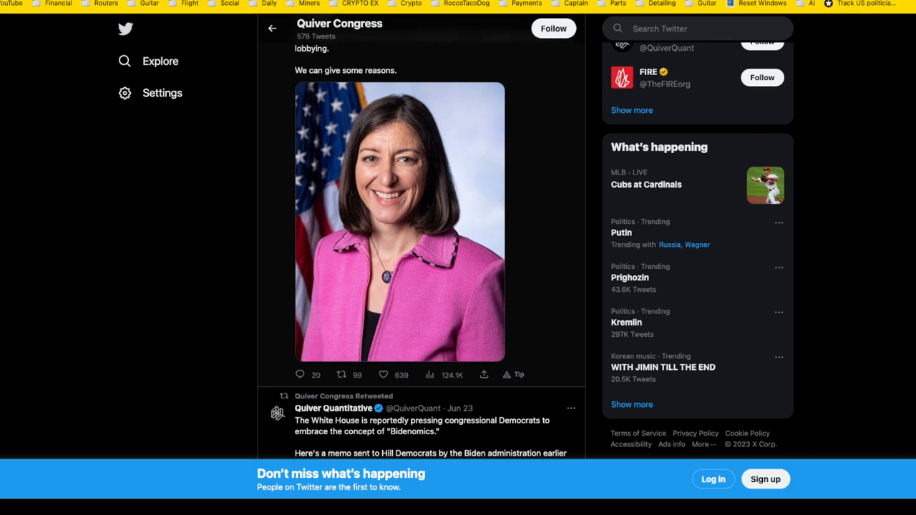
scroll(down, 3)
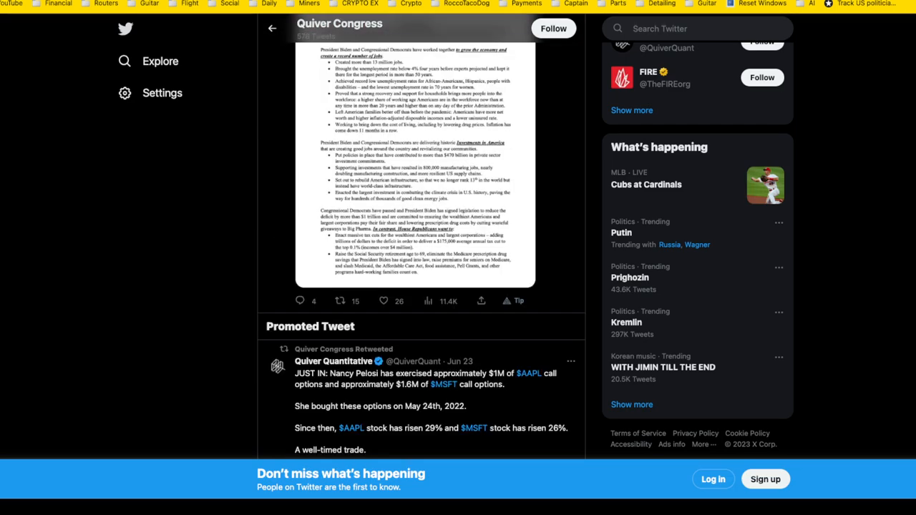
scroll(down, 3)
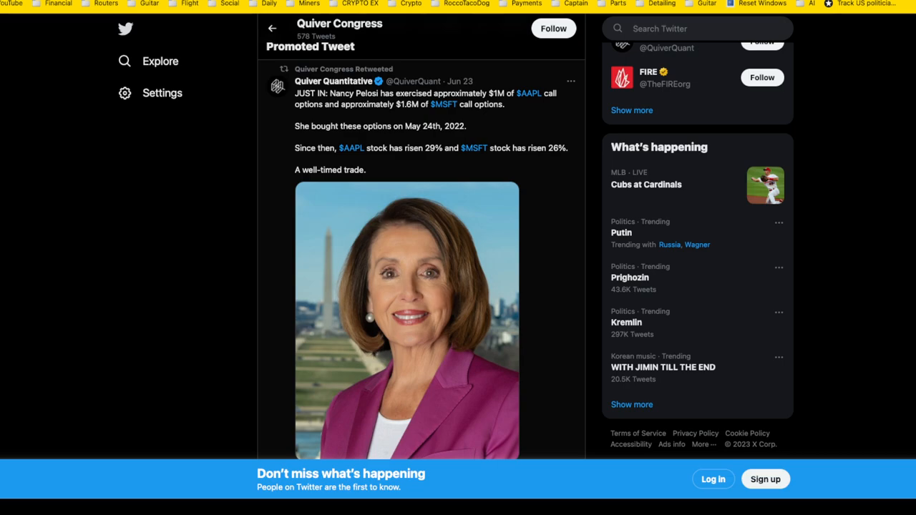
scroll(down, 3)
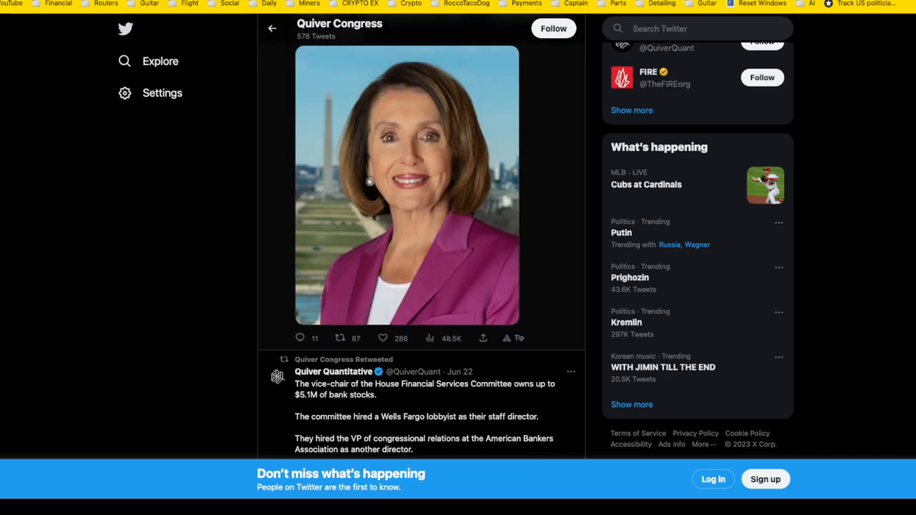
scroll(down, 3)
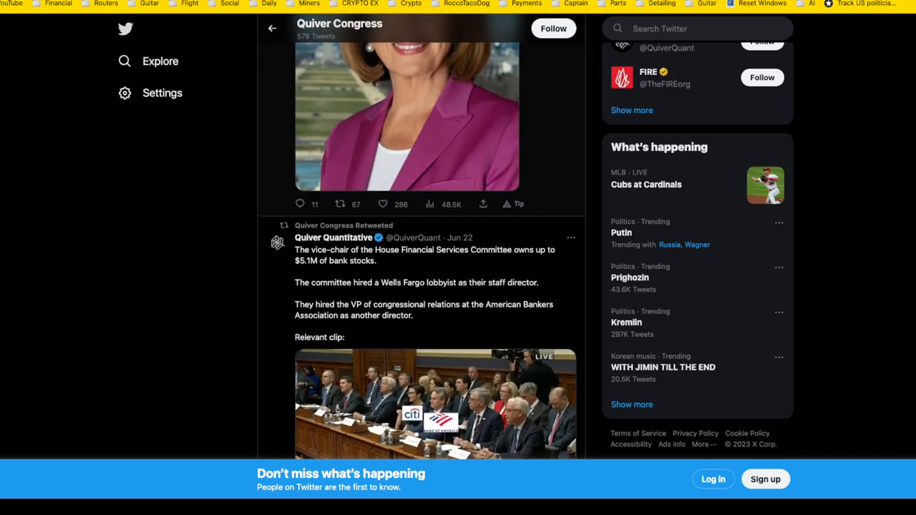
scroll(down, 3)
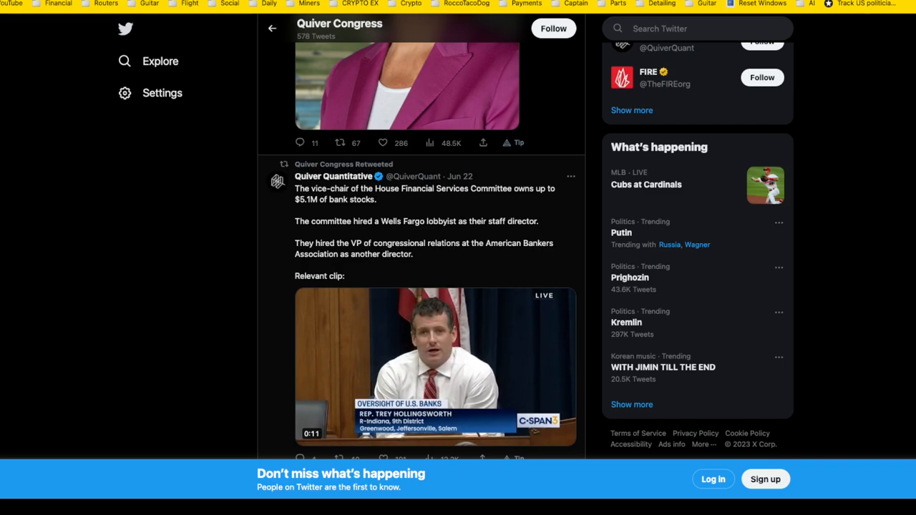
scroll(down, 3)
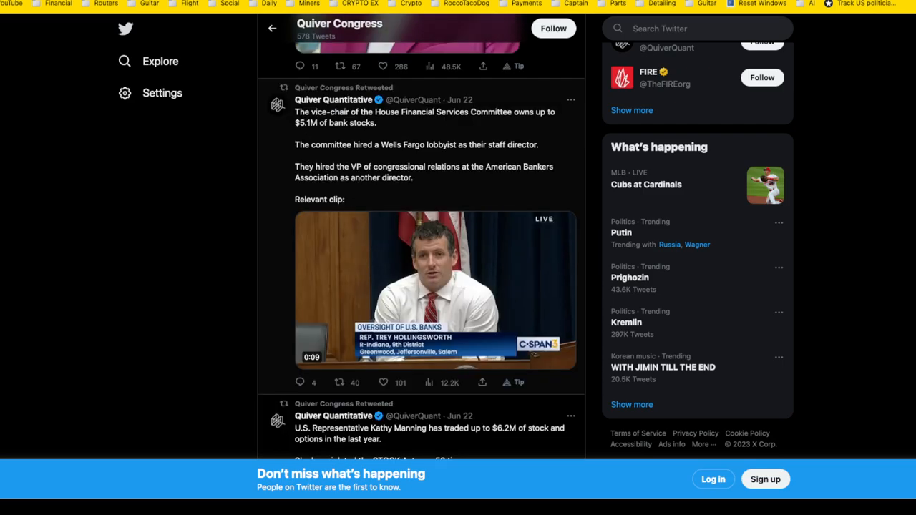
scroll(down, 3)
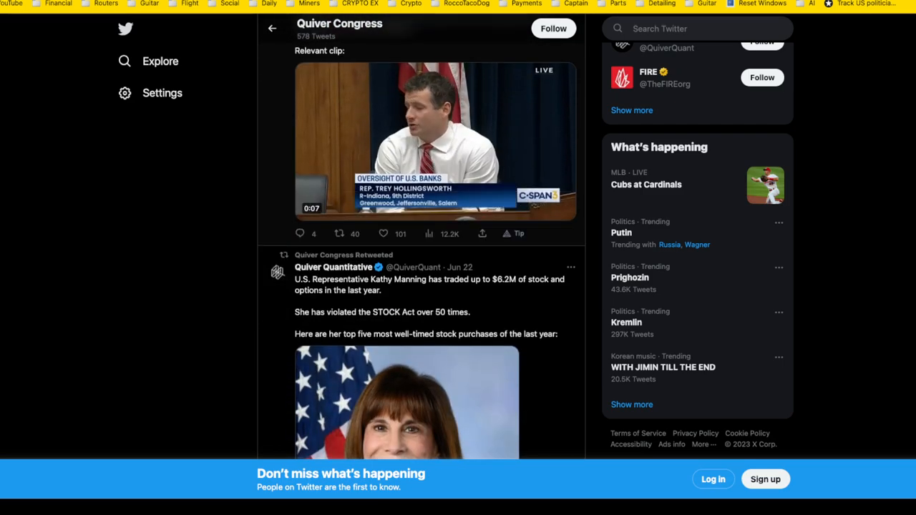
scroll(down, 3)
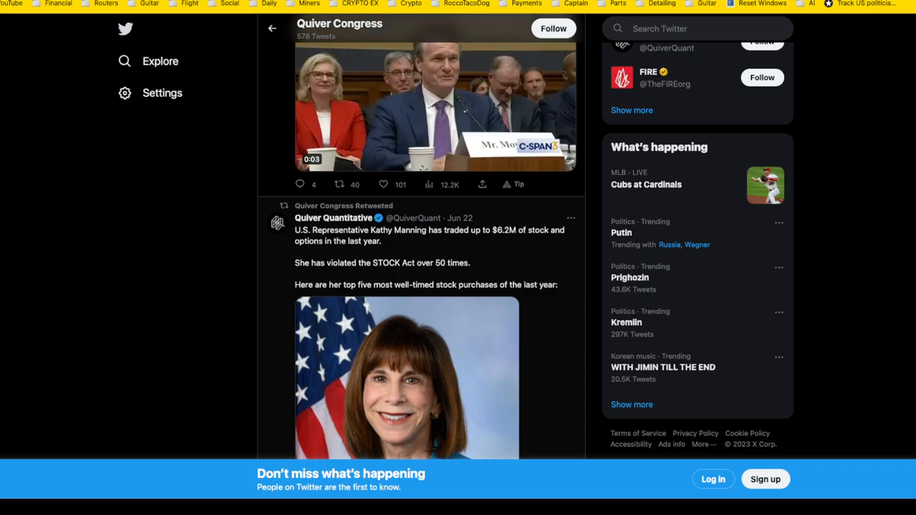
scroll(down, 3)
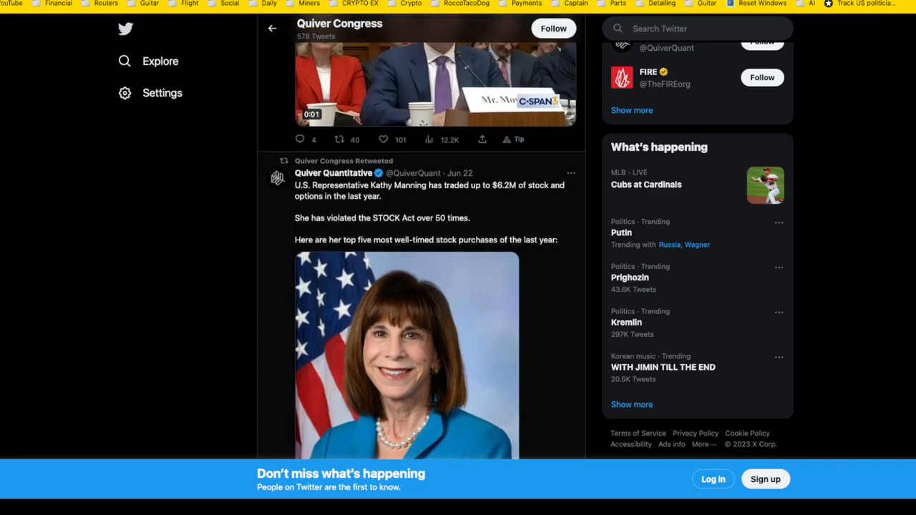
click(436, 82)
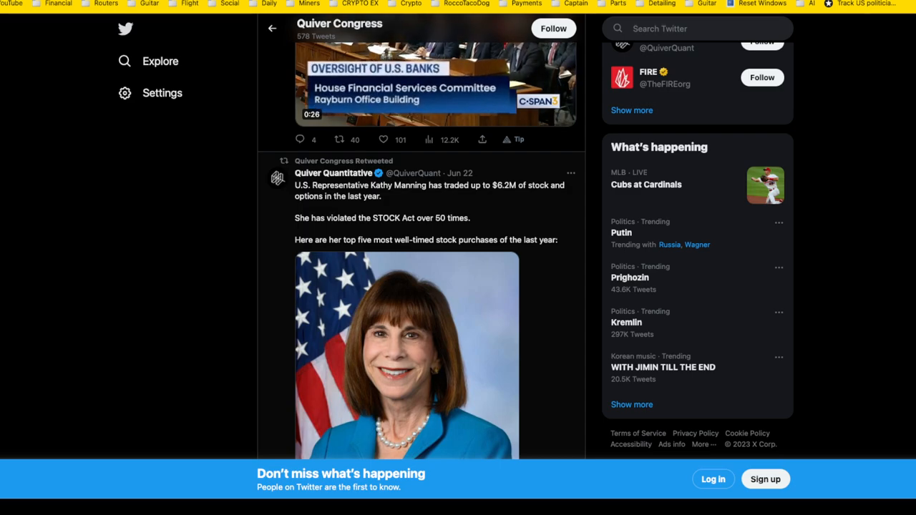
scroll(down, 3)
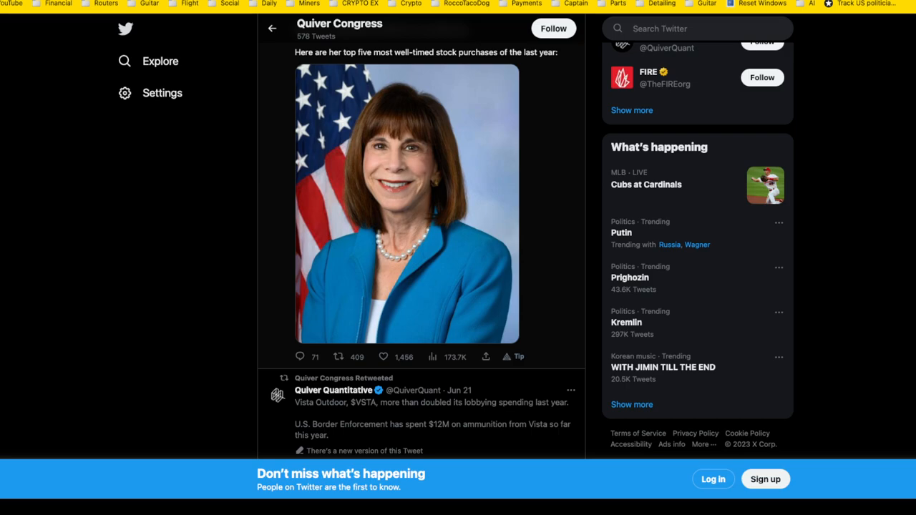
scroll(down, 3)
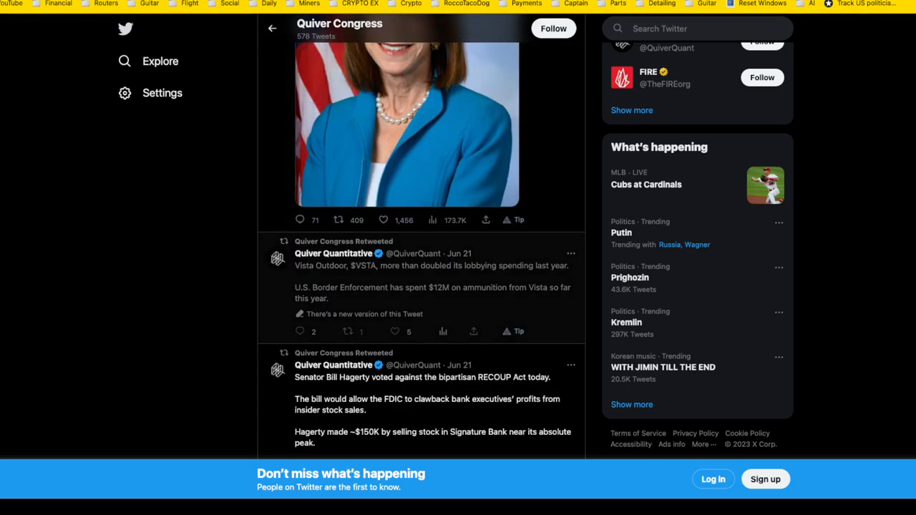
scroll(down, 3)
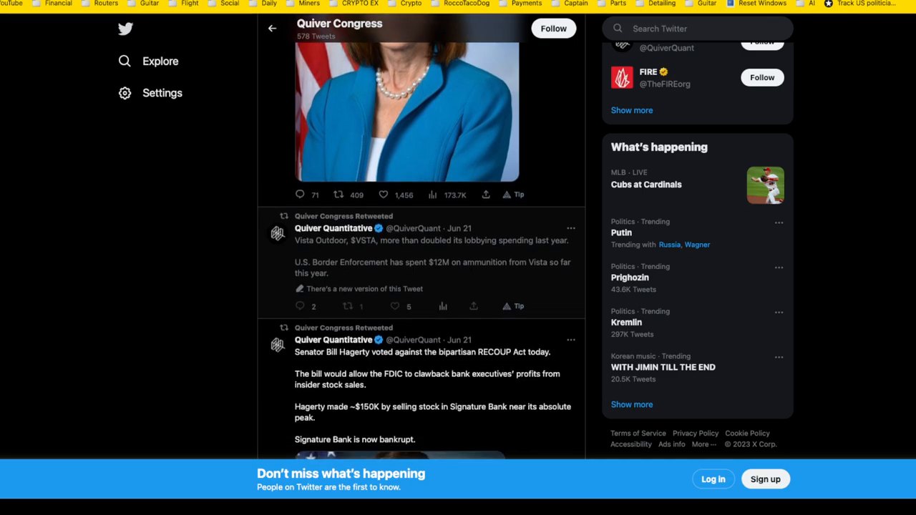
scroll(up, 3)
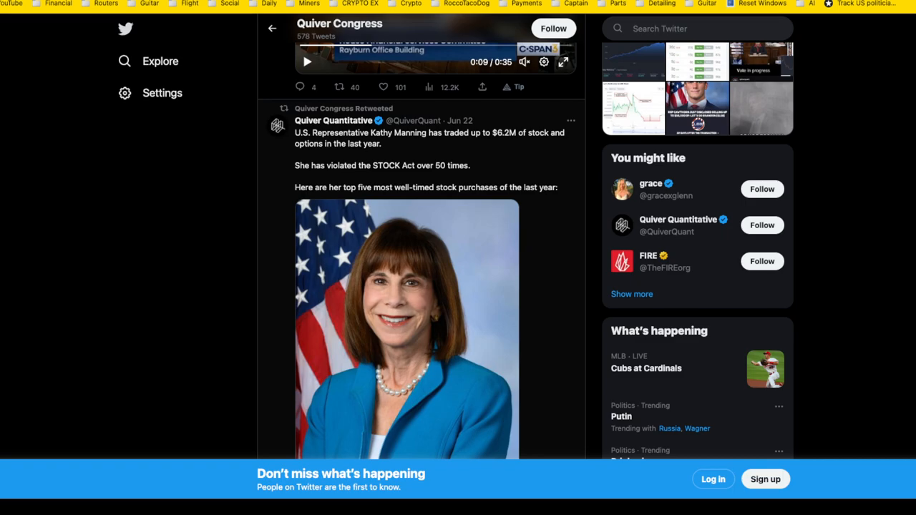
- Open the Kathy Manning STOCK Act tweet and scroll to its Nvidia 275% reply
click(405, 143)
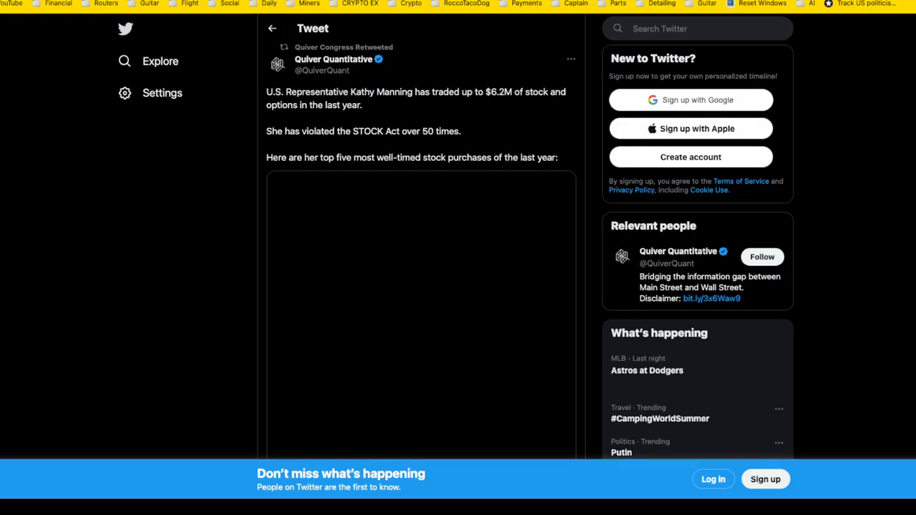
scroll(down, 3)
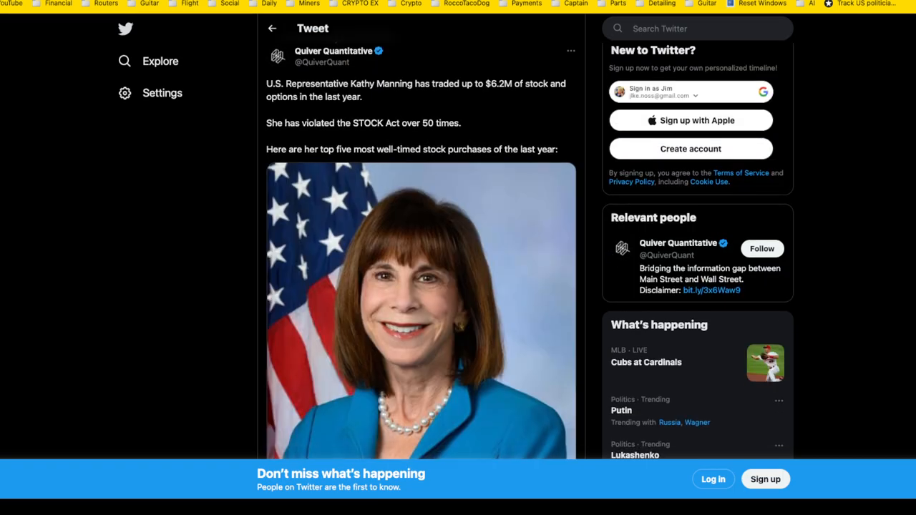
scroll(down, 3)
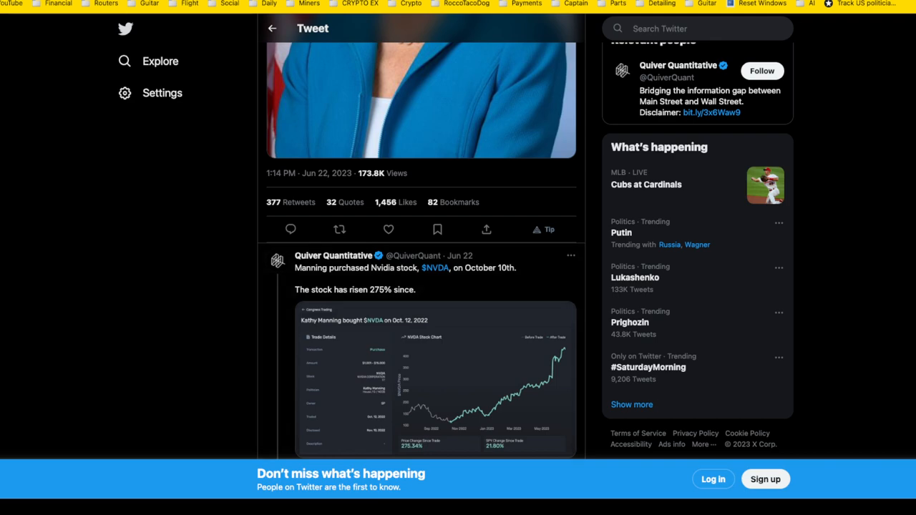
- Read the Manning thread replies on NVDA, BLDR, AMAT, FICO and PHM purchases
scroll(down, 3)
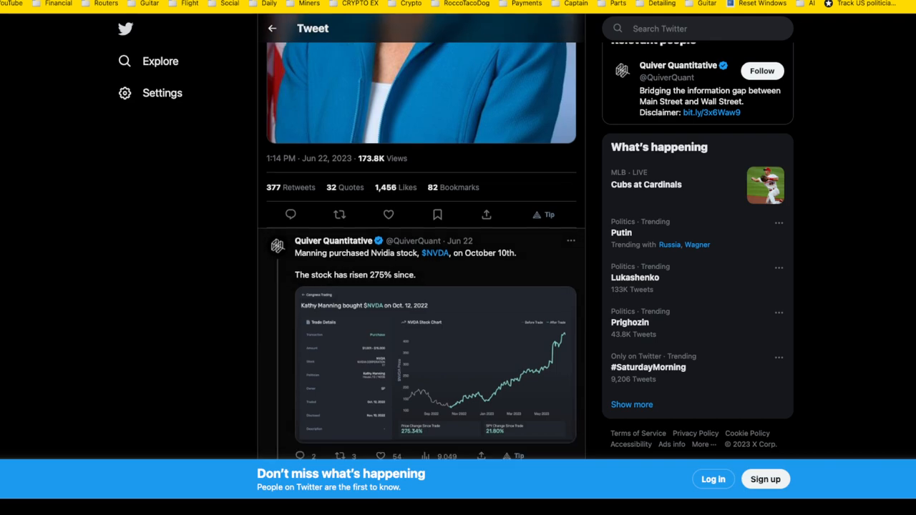
scroll(down, 3)
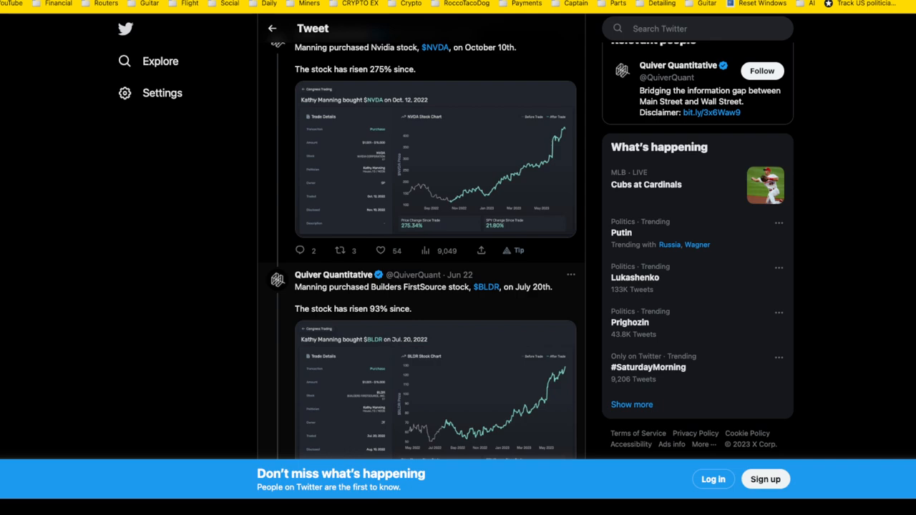
scroll(down, 3)
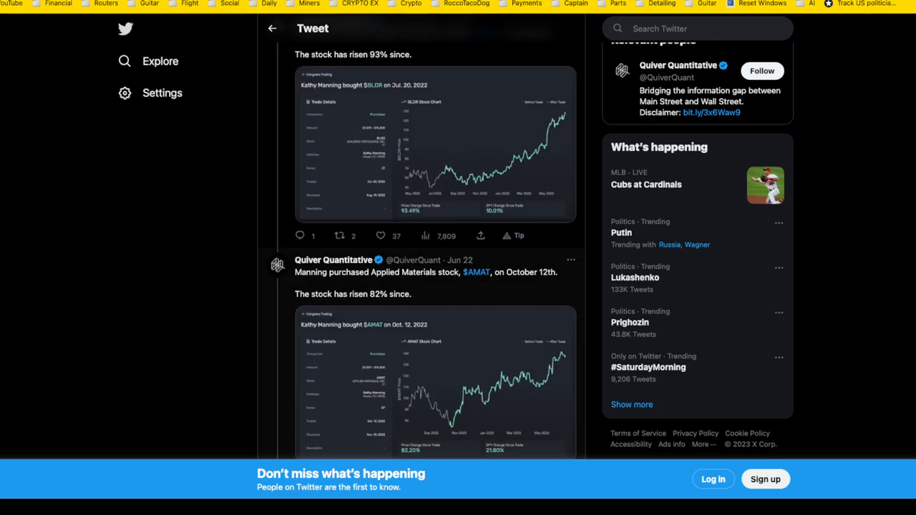
scroll(down, 3)
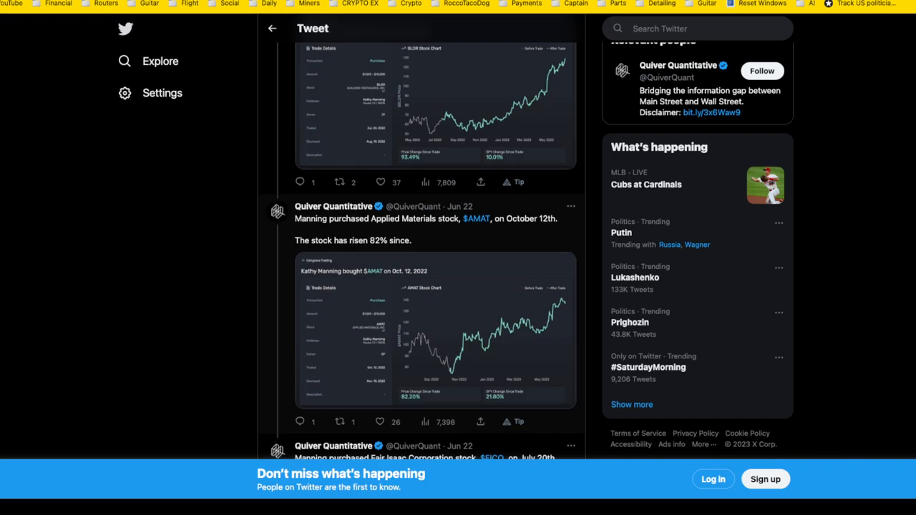
scroll(down, 3)
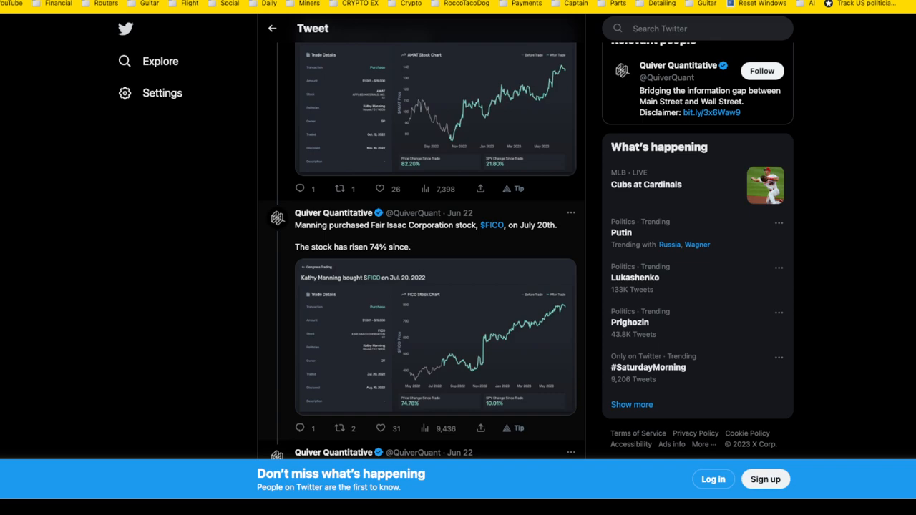
scroll(down, 3)
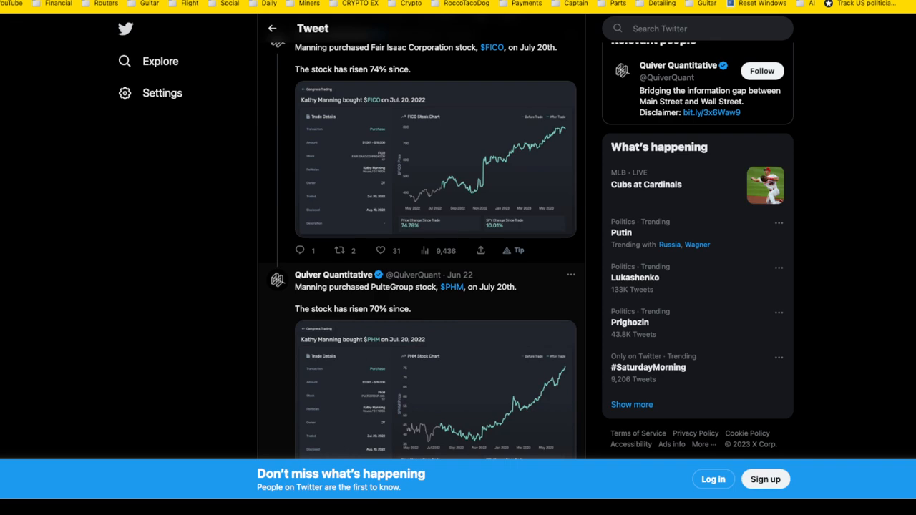
scroll(down, 3)
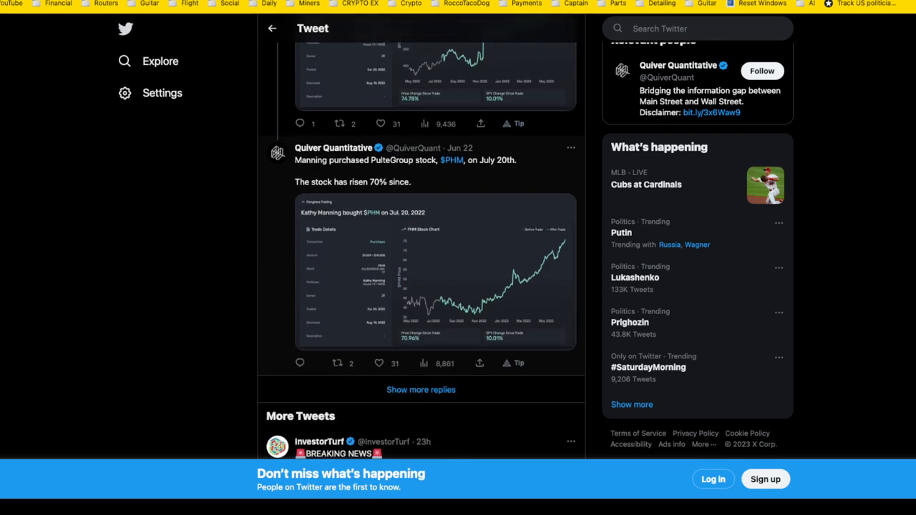
scroll(down, 3)
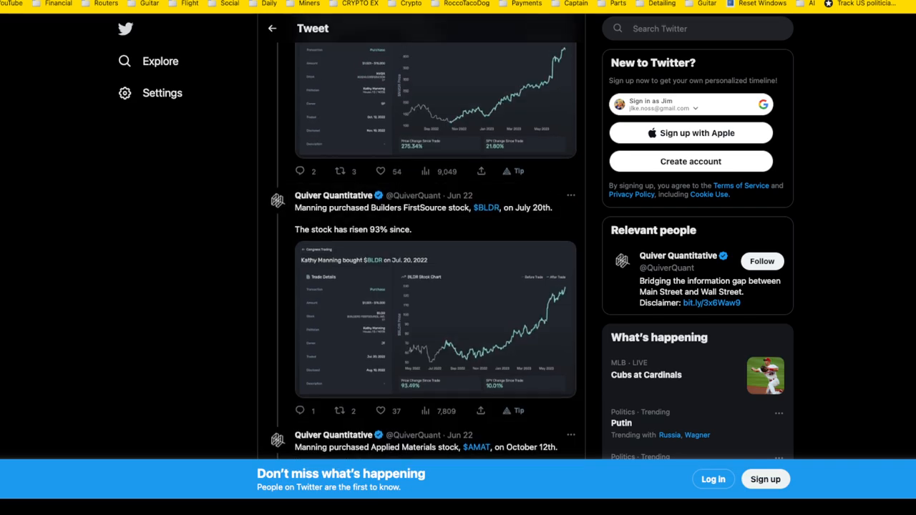
scroll(up, 3)
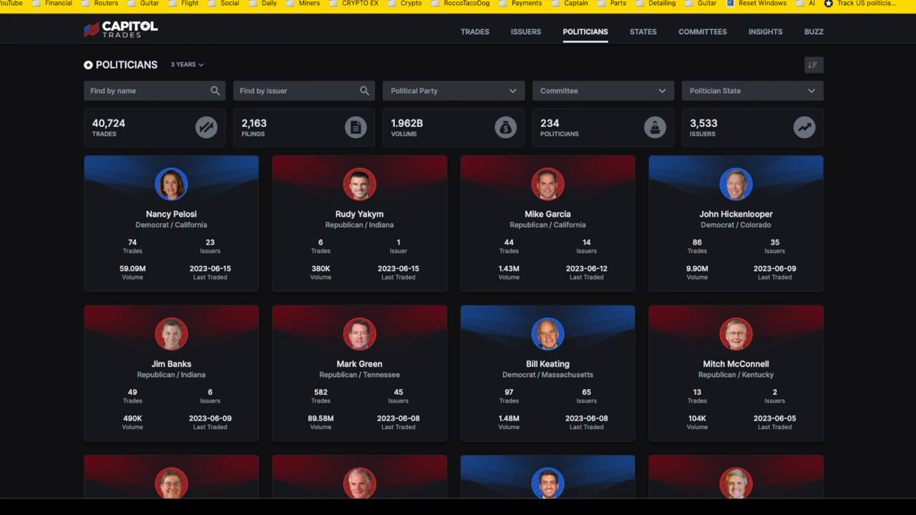
scroll(down, 3)
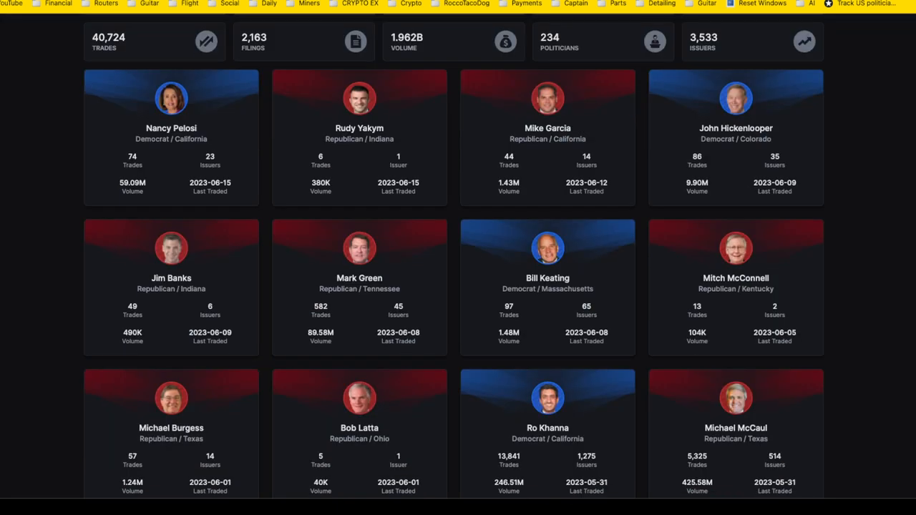